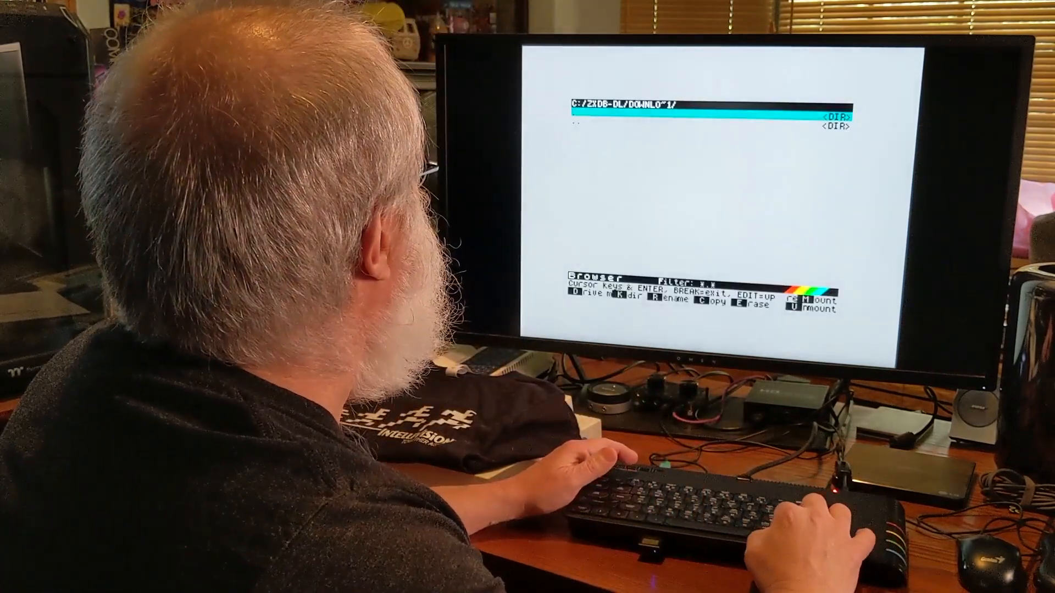
- Navigate back into C:/ZXDB-DL/ and select zxdb-loader.bas in the file list
key(Down)
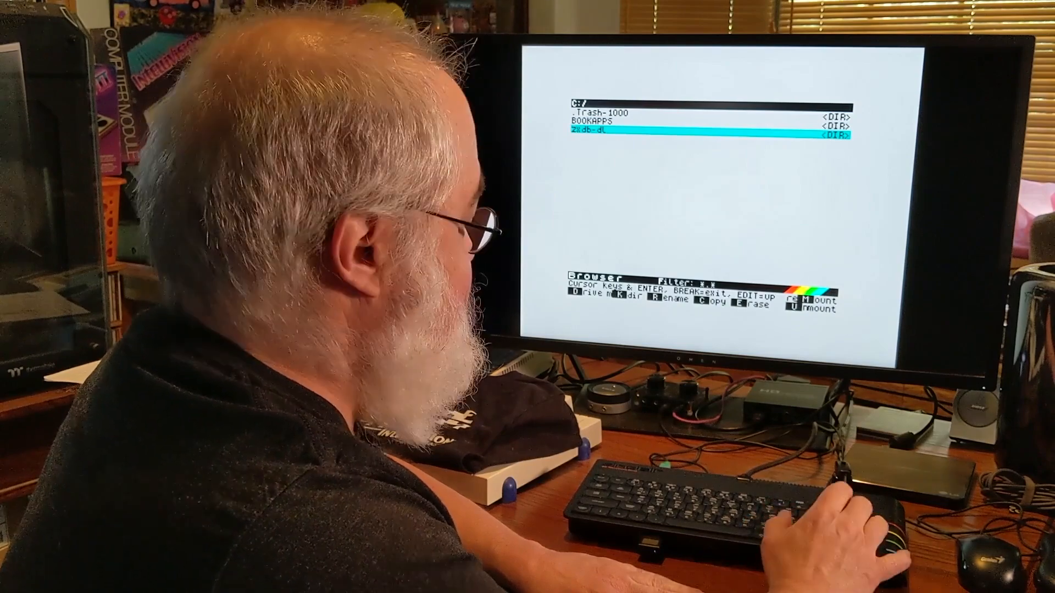
key(Enter)
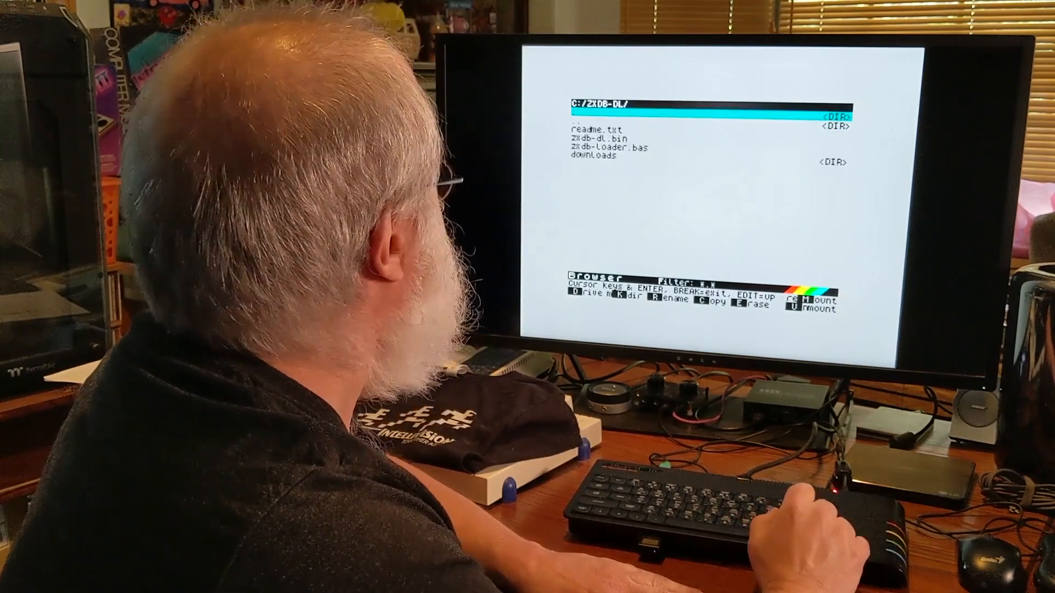
key(down)
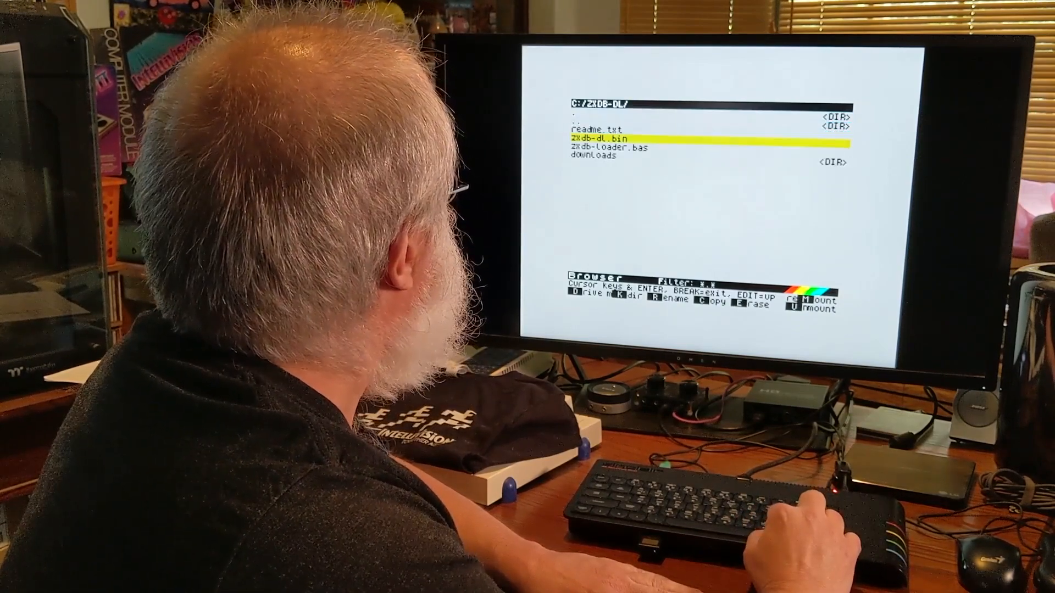
key(Down)
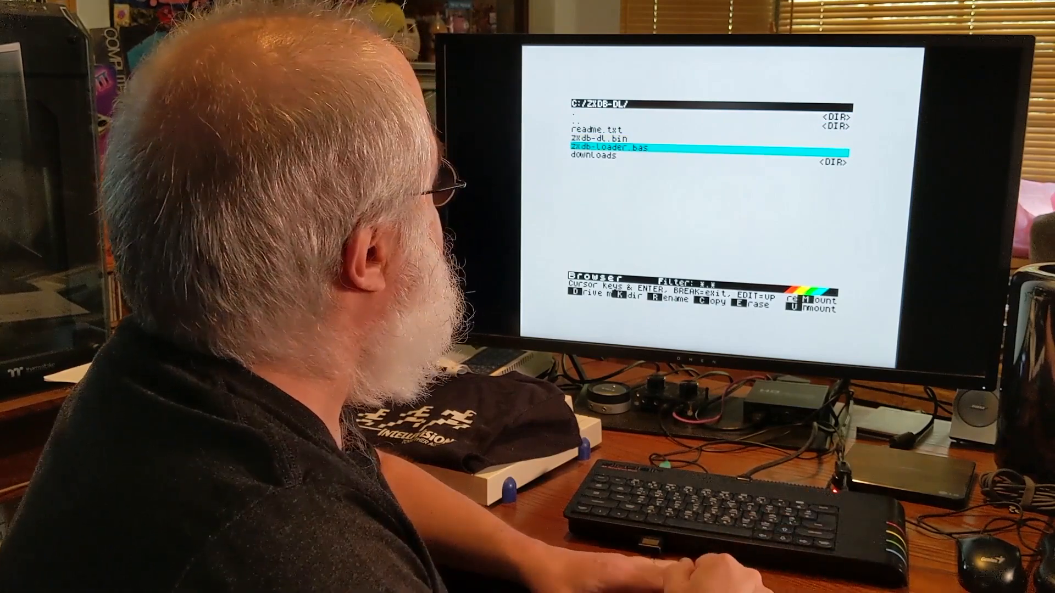